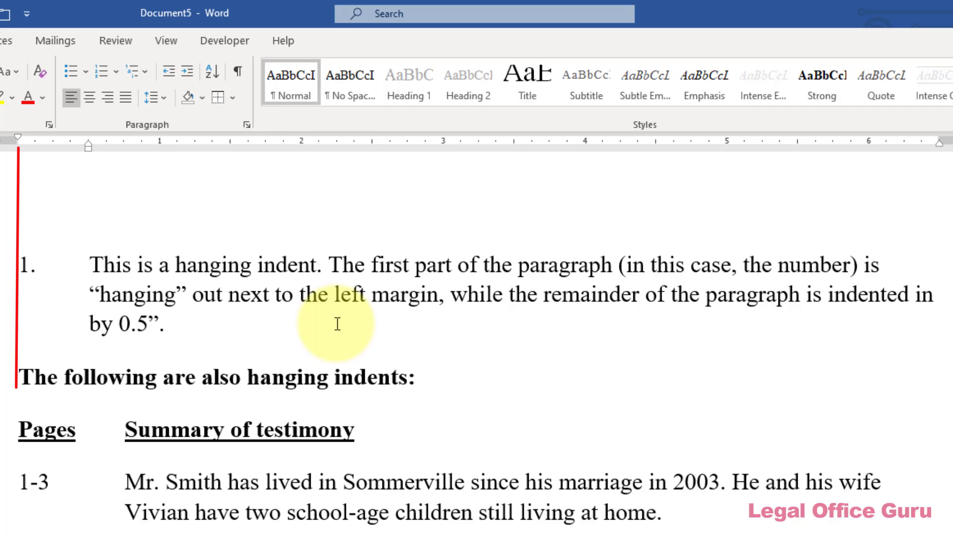
Turn on Show/Hide ¶ to display paragraph marks and tab characters in the document
{"action": "left_click", "coordinate": [169, 320]}
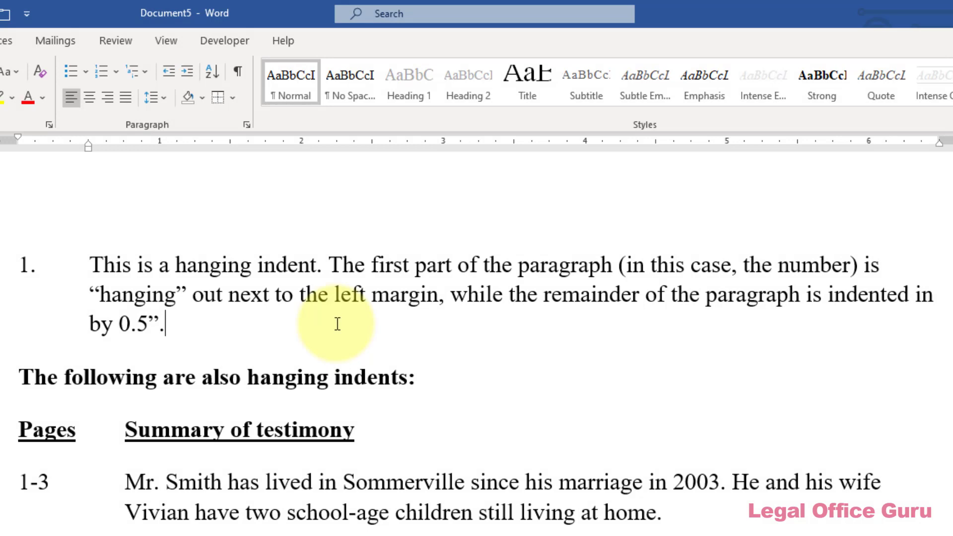
{"action": "scroll", "scroll_direction": "down", "scroll_amount": 3}
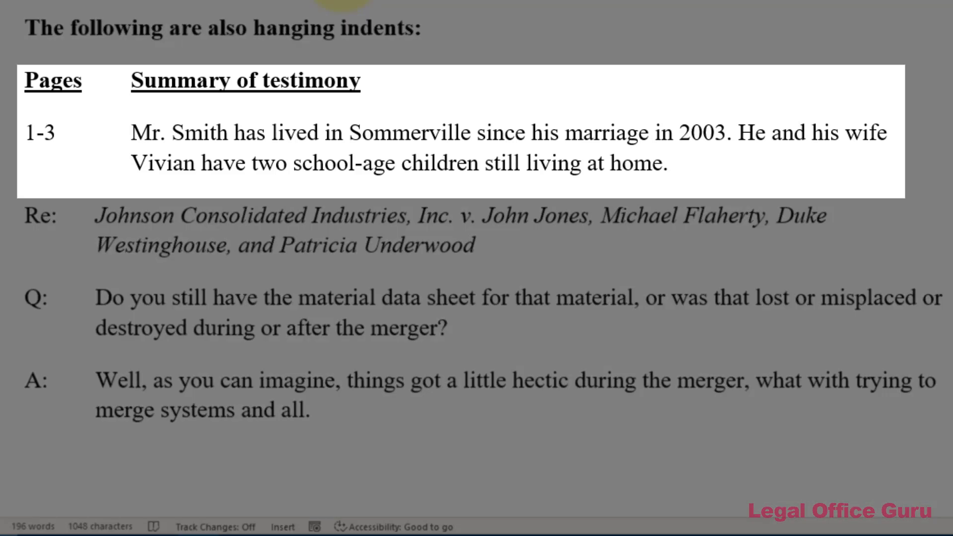
{"action": "left_click", "coordinate": [21, 81]}
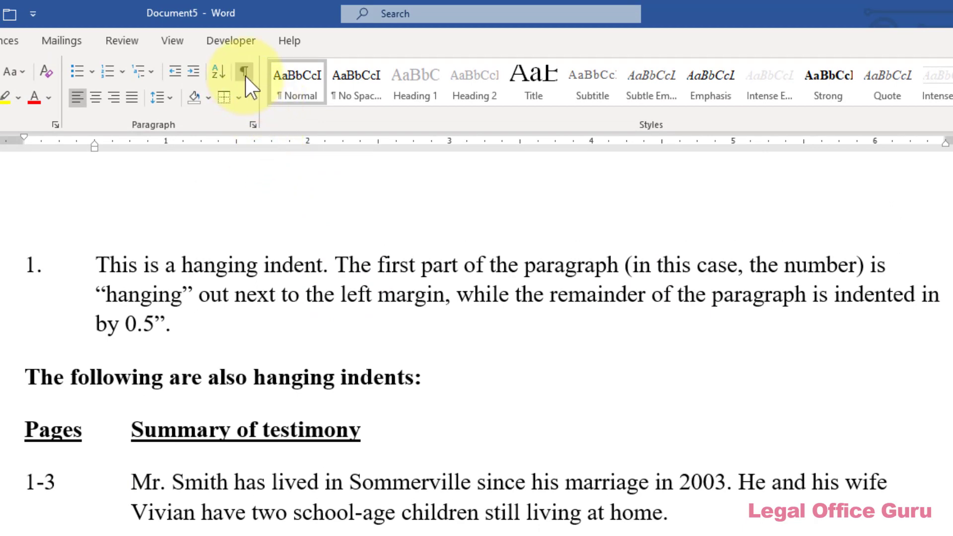
{"action": "mouse_move", "coordinate": [244, 81]}
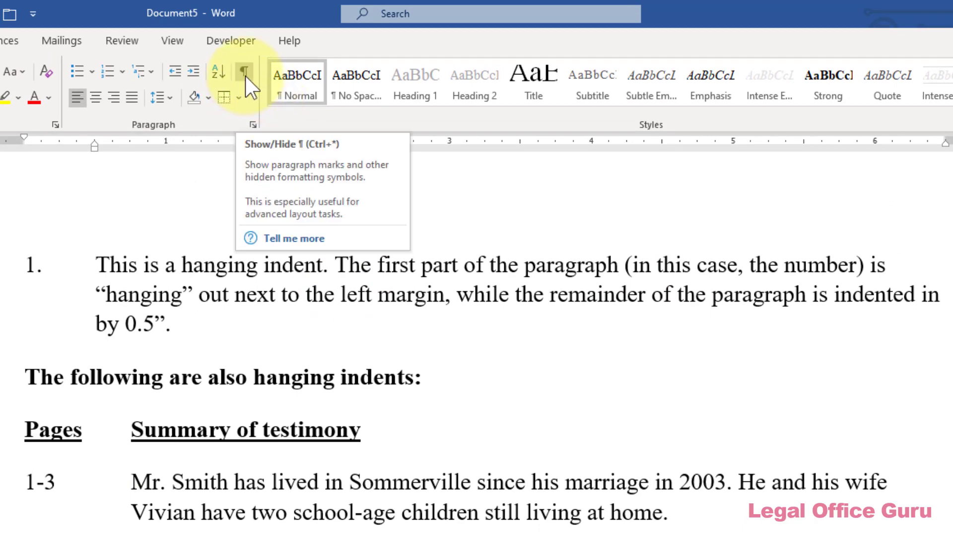
{"action": "left_click", "coordinate": [243, 81]}
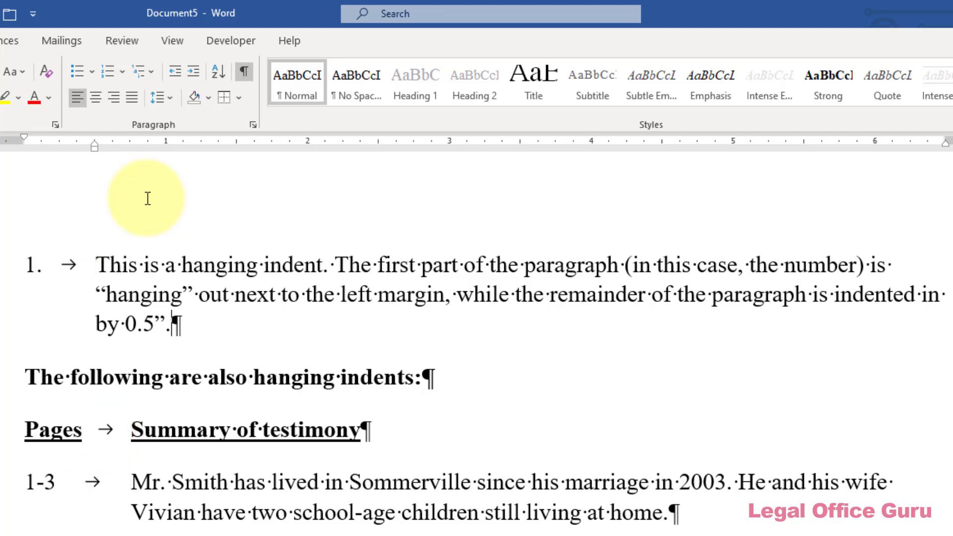
{"action": "scroll", "scroll_direction": "down", "scroll_amount": 3}
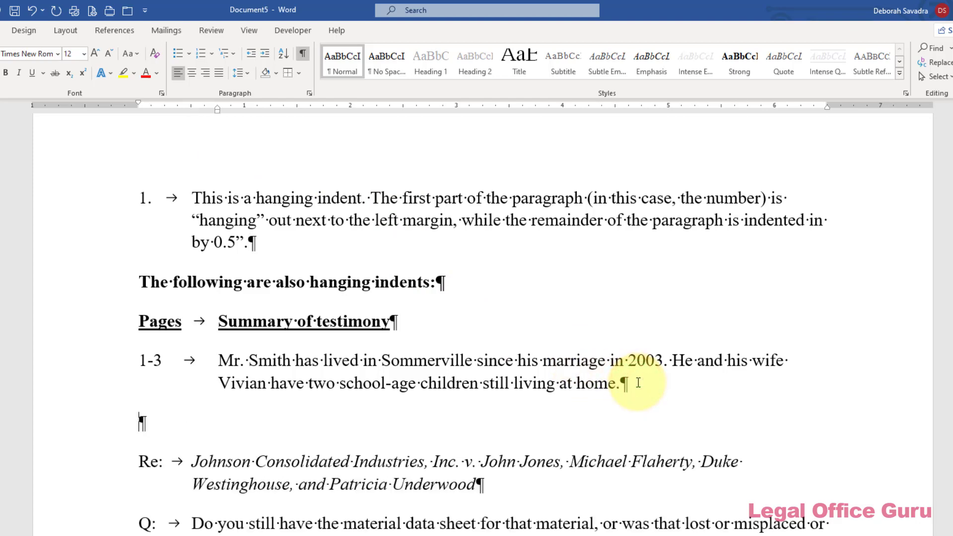
Tab past the 4-5 page range and type 'skjd' as trial summary text
{"action": "key", "text": "tab"}
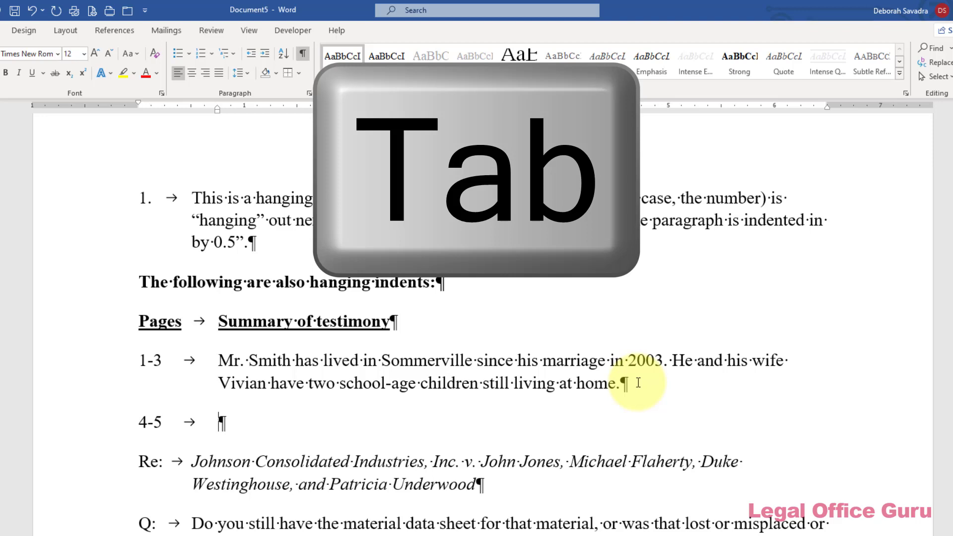
{"action": "type", "text": "skjd"}
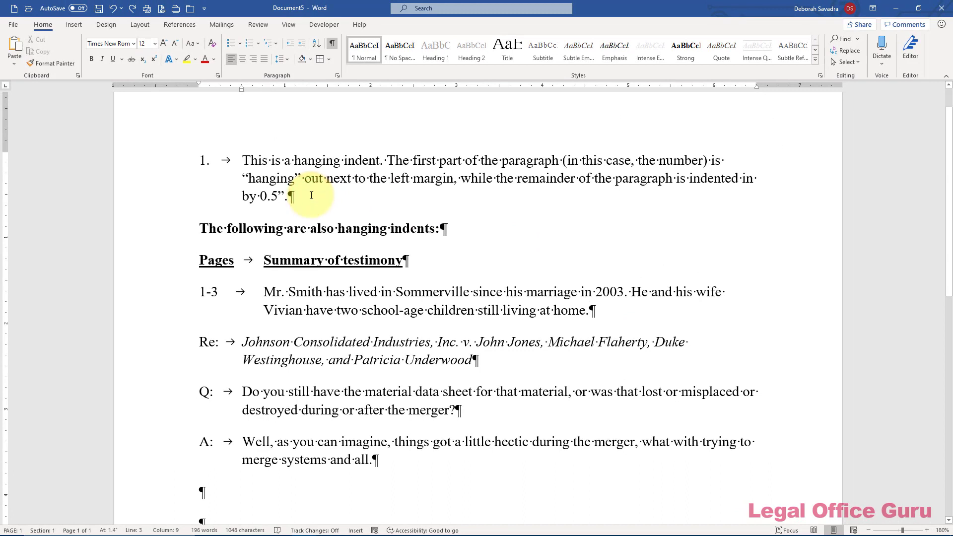
{"action": "key", "text": "ctrl+t"}
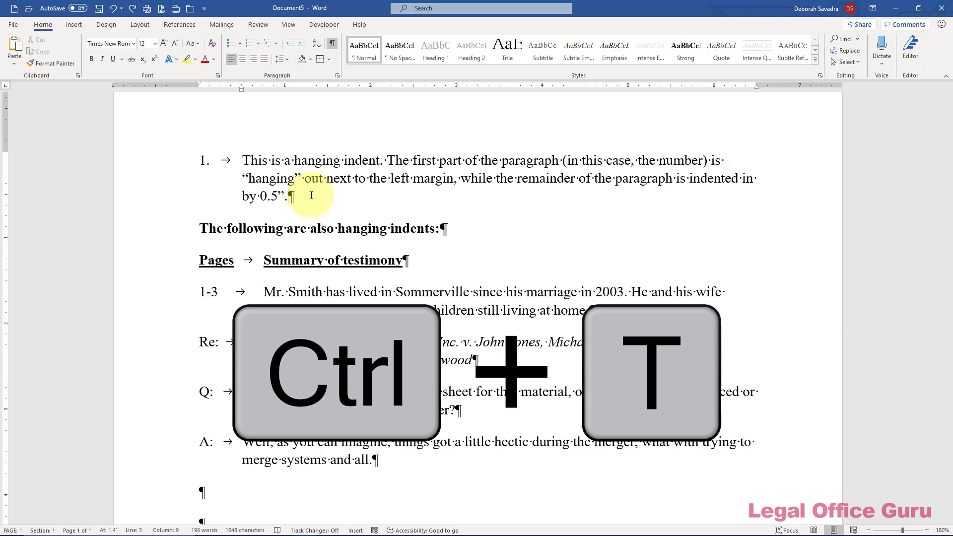
{"action": "key", "text": "ctrl+t"}
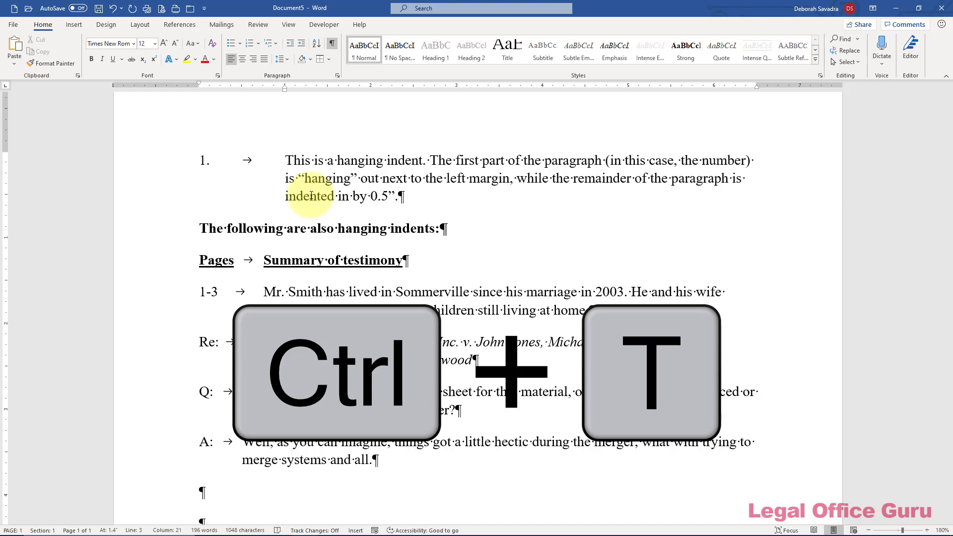
{"action": "key", "text": "ctrl+t"}
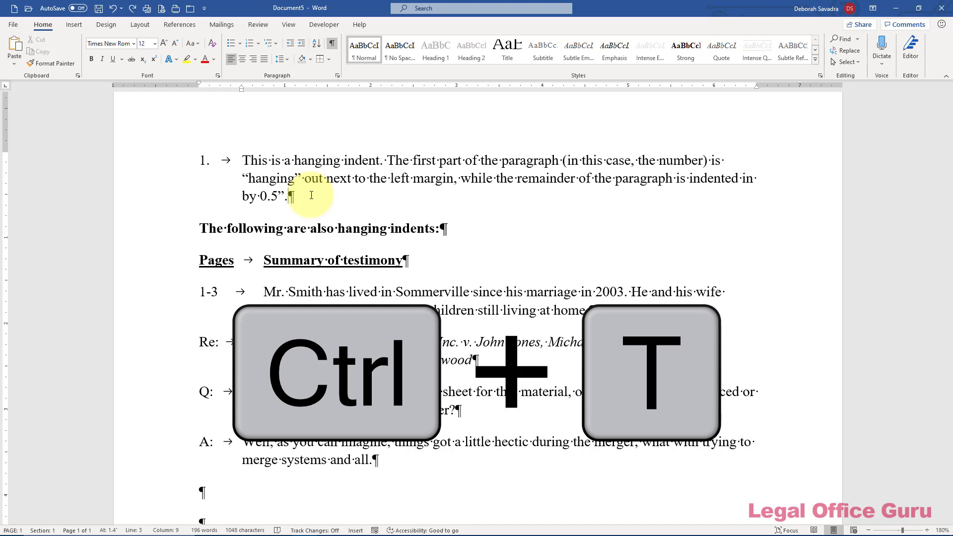
{"action": "key", "text": "ctrl+t"}
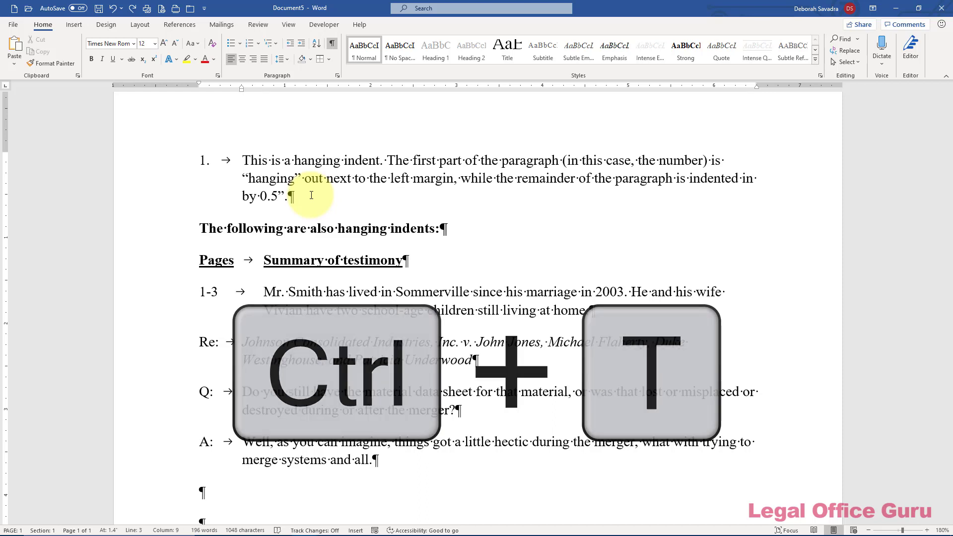
{"action": "key", "text": "ctrl+t"}
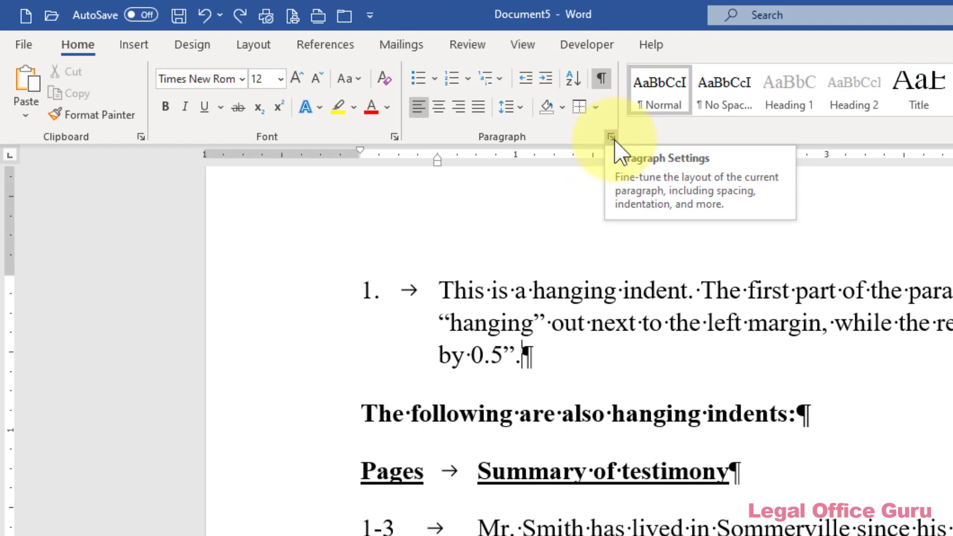
{"action": "mouse_move", "coordinate": [620, 146]}
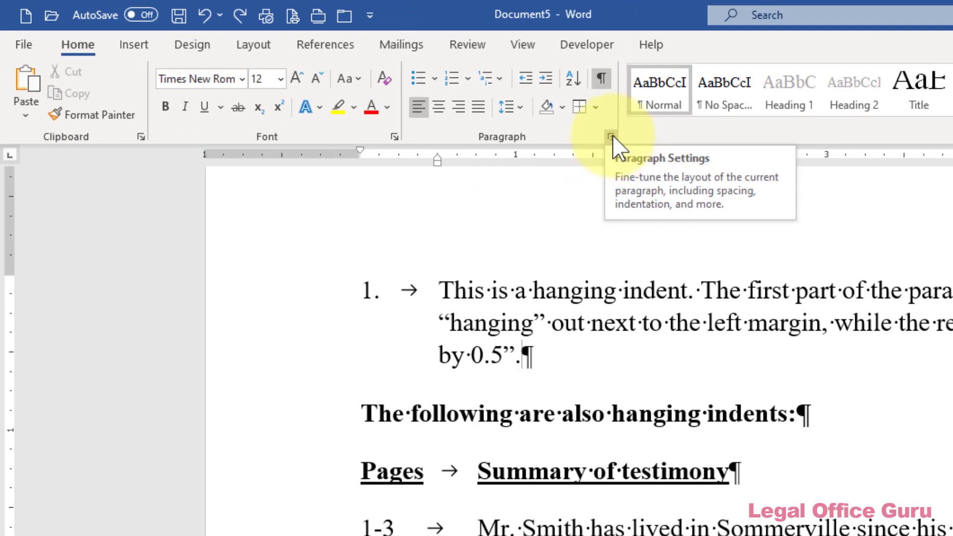
Change the 1-3 testimony paragraph's Hanging indent from 0.75" to 0.5"
{"action": "left_click", "coordinate": [611, 136]}
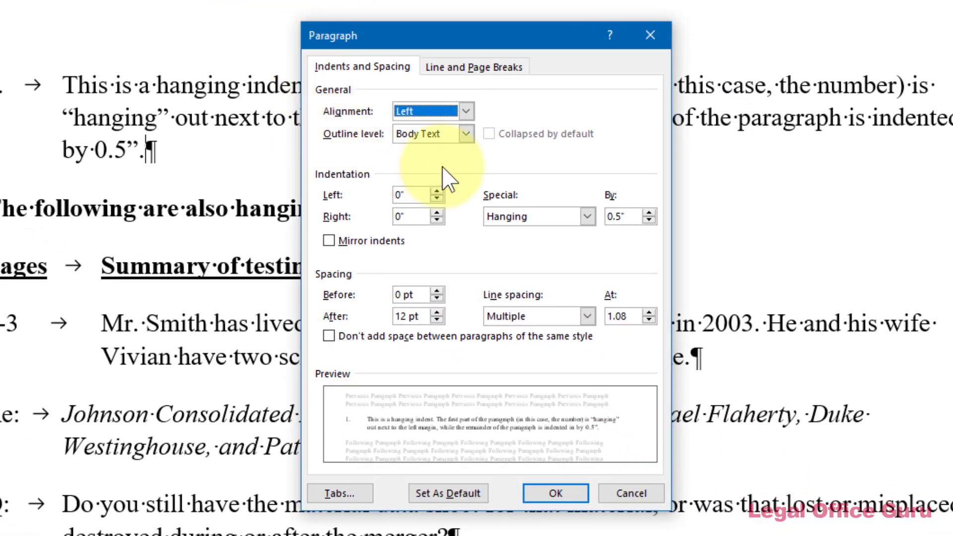
{"action": "left_click", "coordinate": [586, 216]}
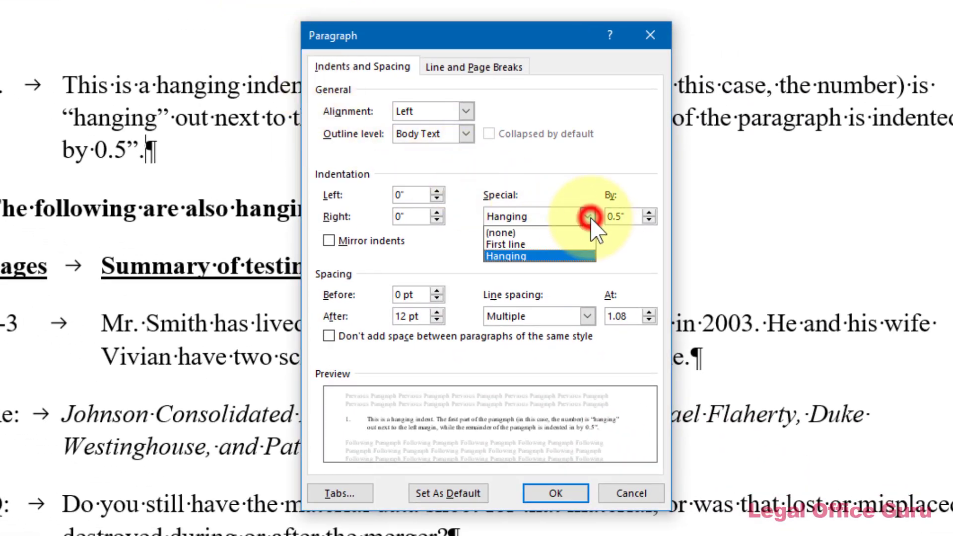
{"action": "mouse_move", "coordinate": [587, 216]}
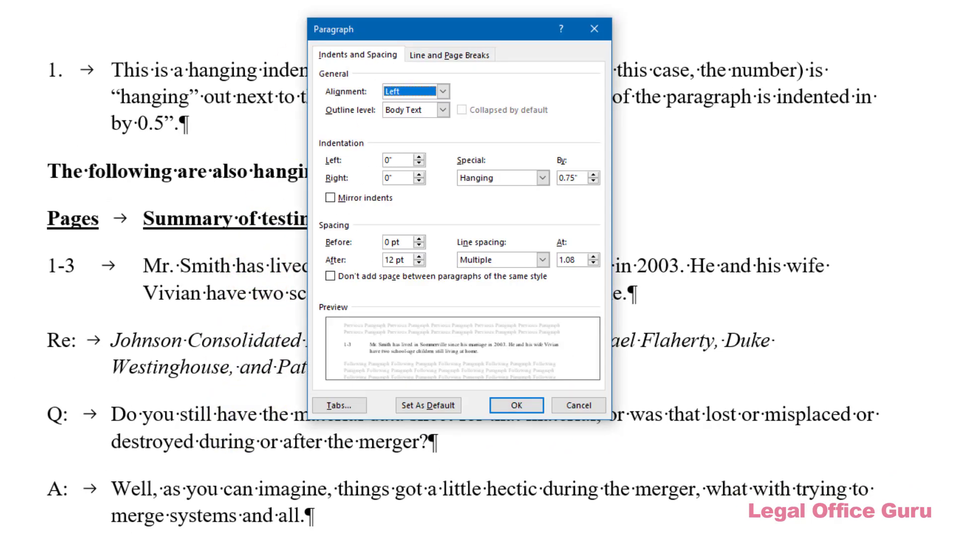
{"action": "mouse_move", "coordinate": [482, 206]}
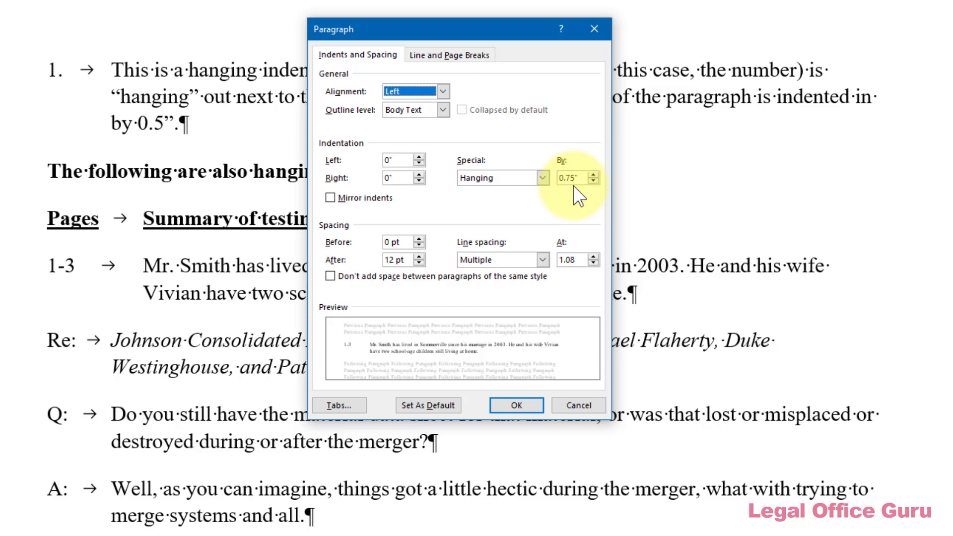
{"action": "mouse_move", "coordinate": [553, 346]}
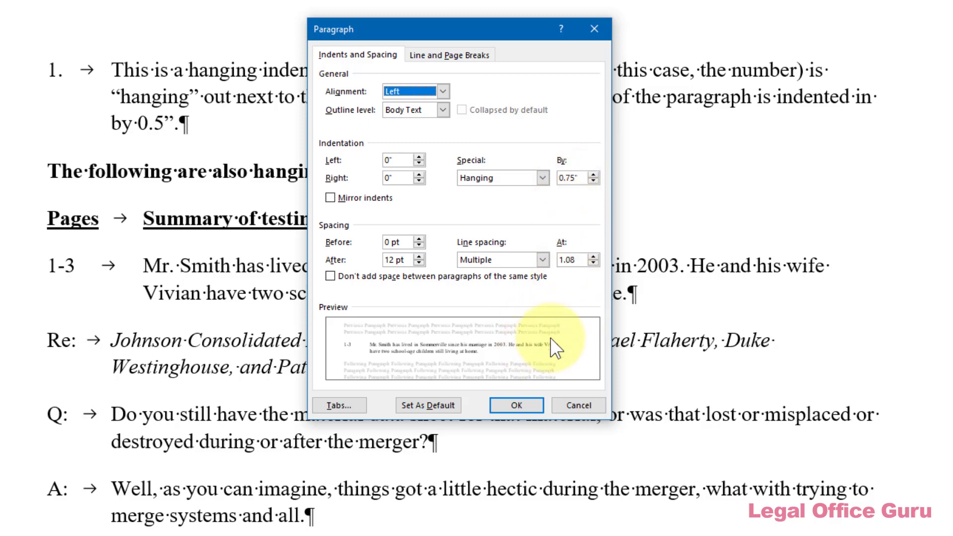
{"action": "mouse_move", "coordinate": [599, 195]}
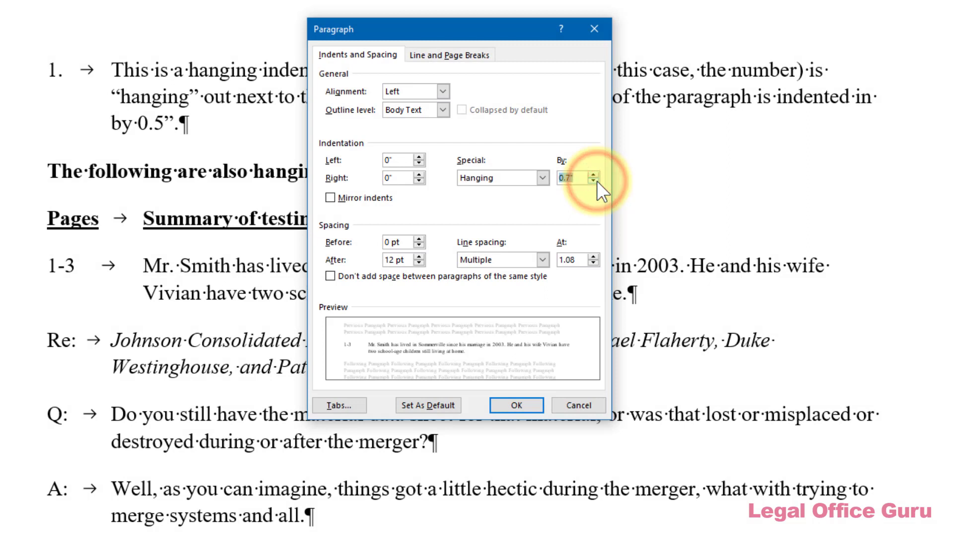
{"action": "left_click", "coordinate": [594, 182]}
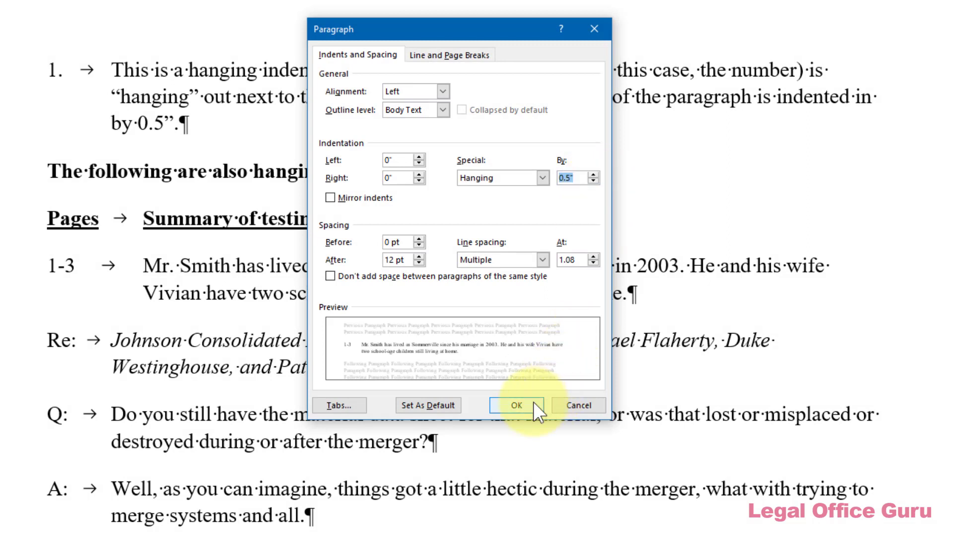
{"action": "left_click", "coordinate": [517, 405]}
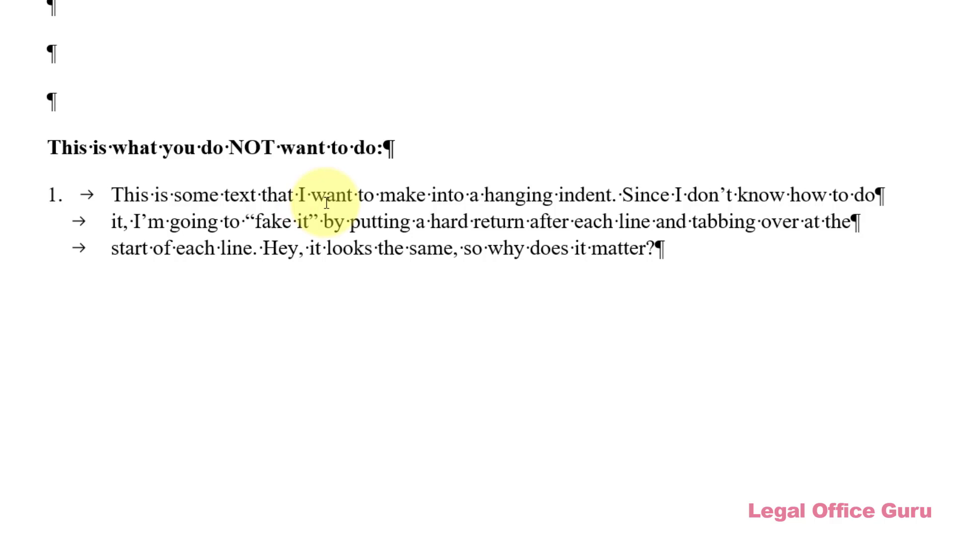
{"action": "mouse_move", "coordinate": [851, 194]}
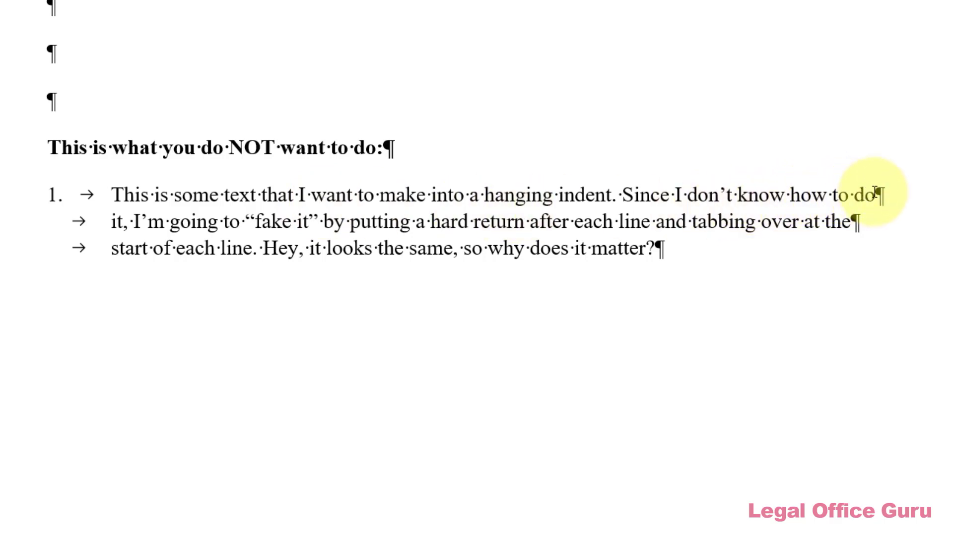
{"action": "mouse_move", "coordinate": [431, 200]}
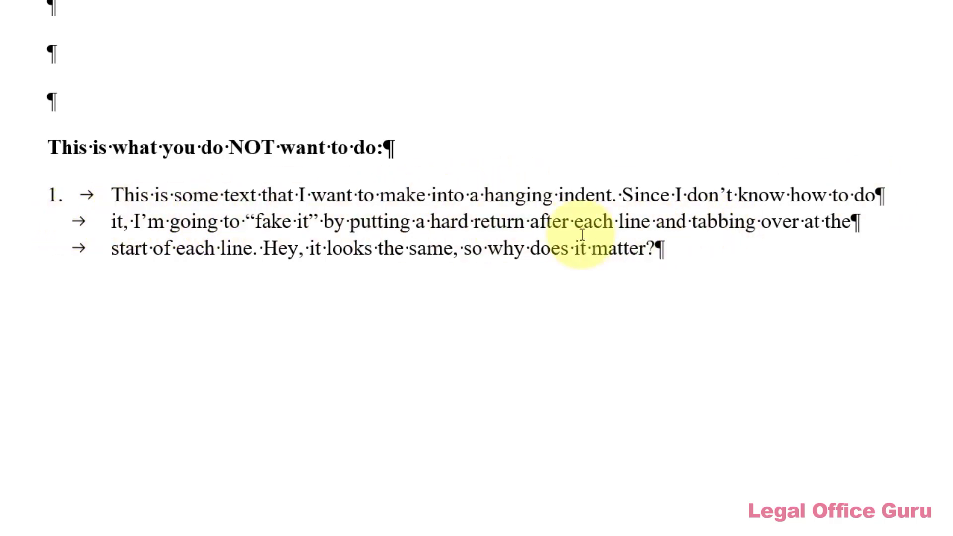
{"action": "mouse_move", "coordinate": [389, 283]}
{"action": "type", "text": "It’s b"}
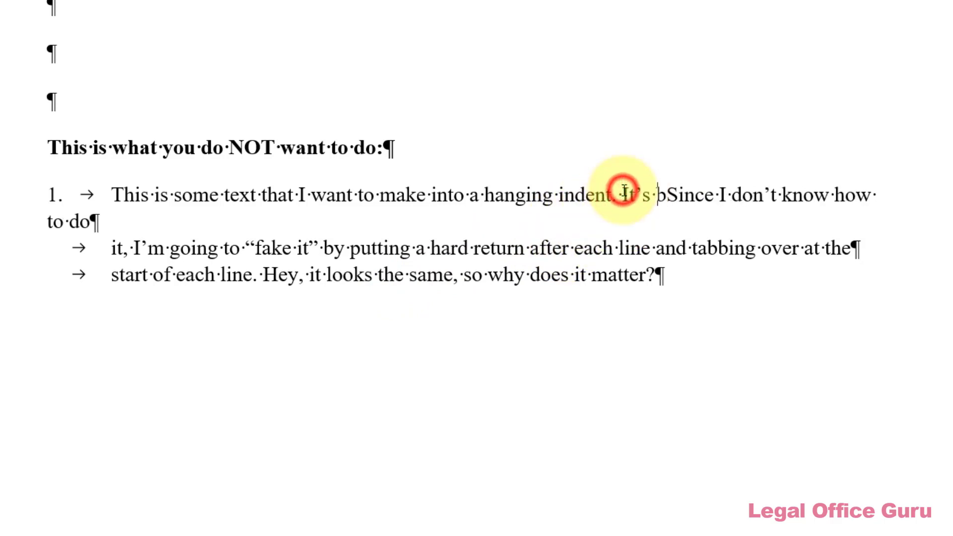
Scroll down through the document to the faked hanging-indent example
{"action": "scroll", "scroll_direction": "down", "scroll_amount": 3}
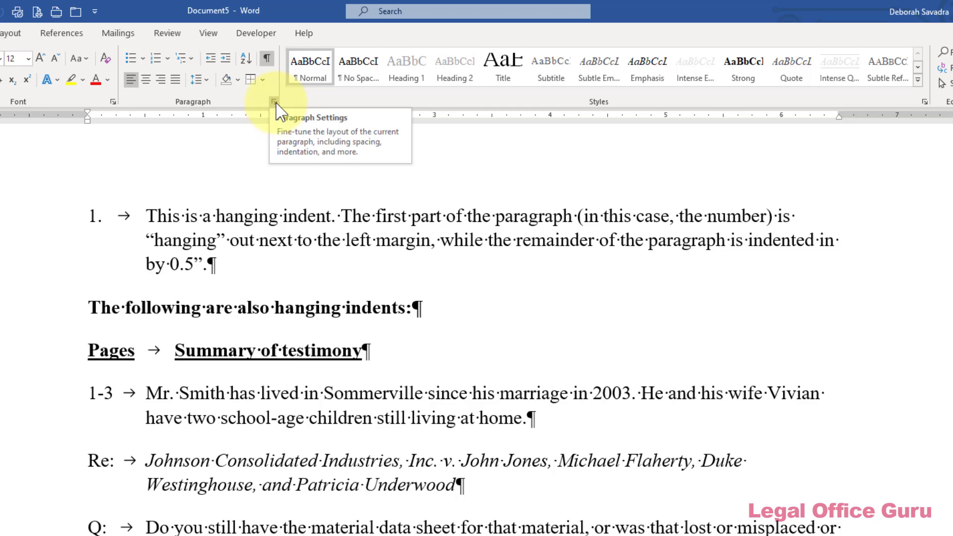
Apply a Hanging special indent of 0.5" to the 'This is some text…' paragraph
{"action": "left_click", "coordinate": [273, 101]}
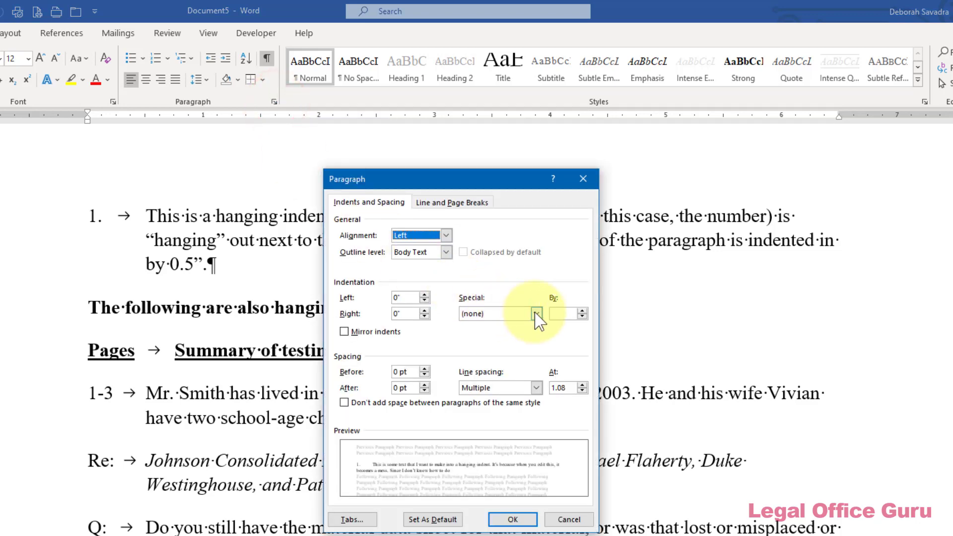
{"action": "left_click", "coordinate": [536, 313]}
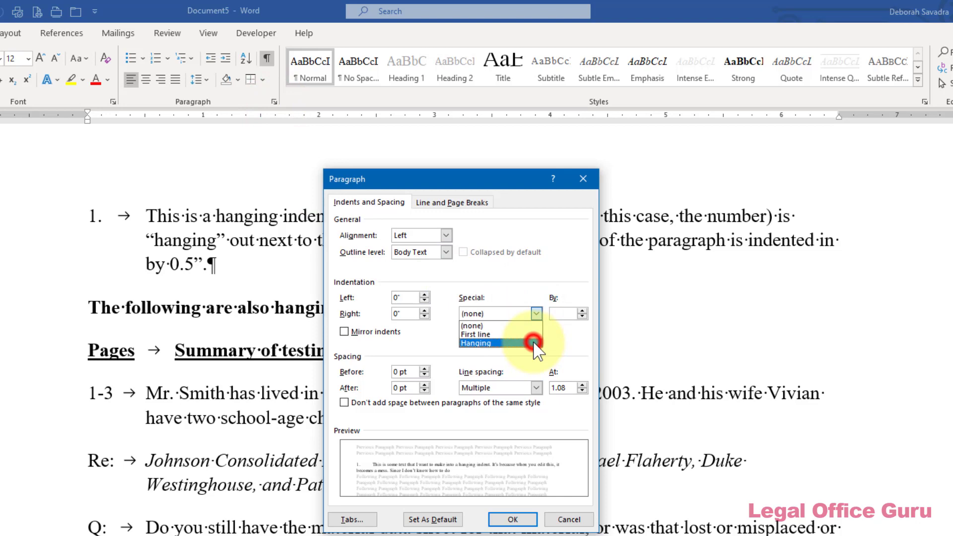
{"action": "left_click", "coordinate": [476, 342]}
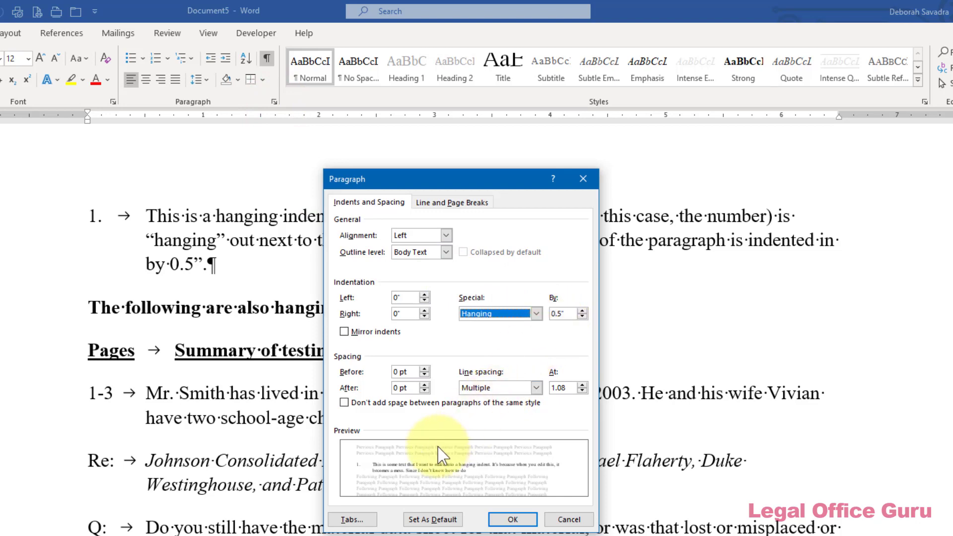
{"action": "mouse_move", "coordinate": [362, 474]}
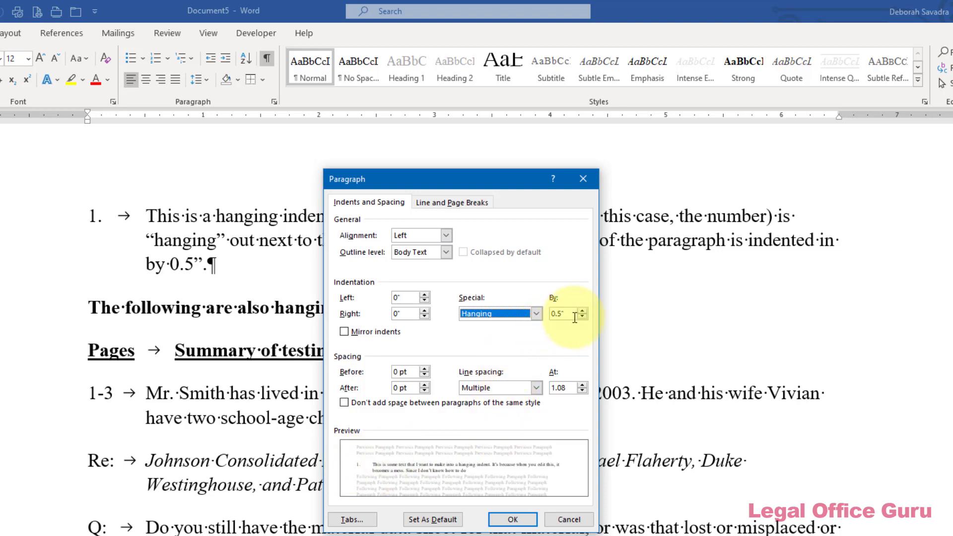
{"action": "mouse_move", "coordinate": [568, 334]}
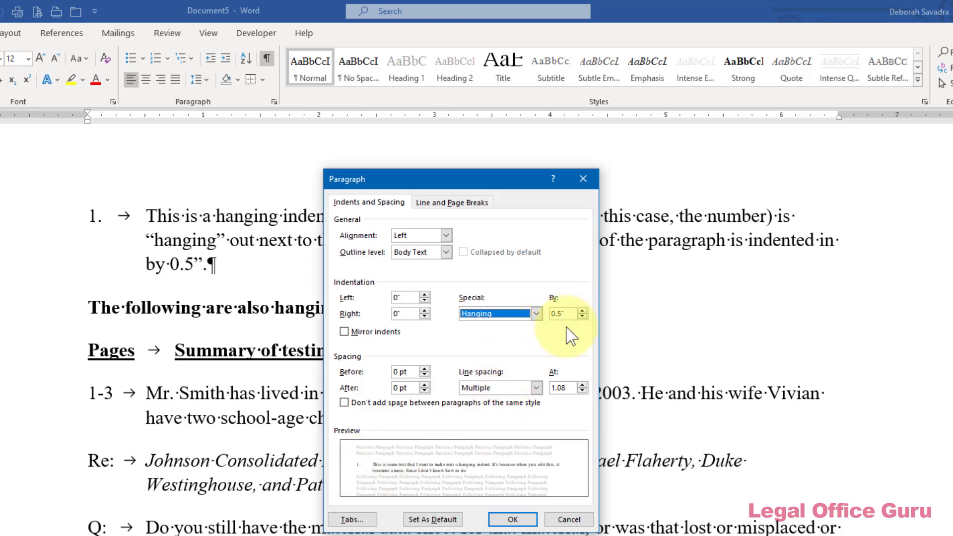
{"action": "left_click", "coordinate": [513, 520]}
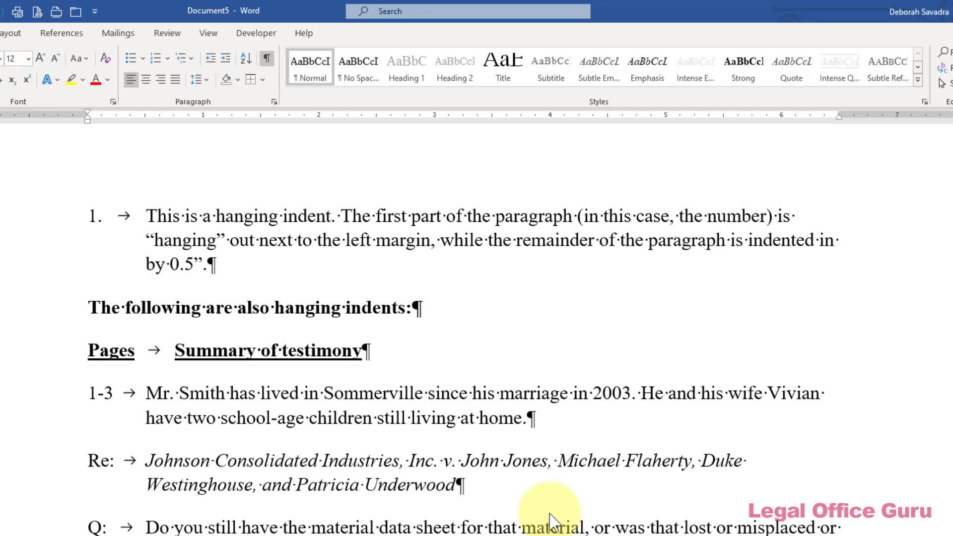